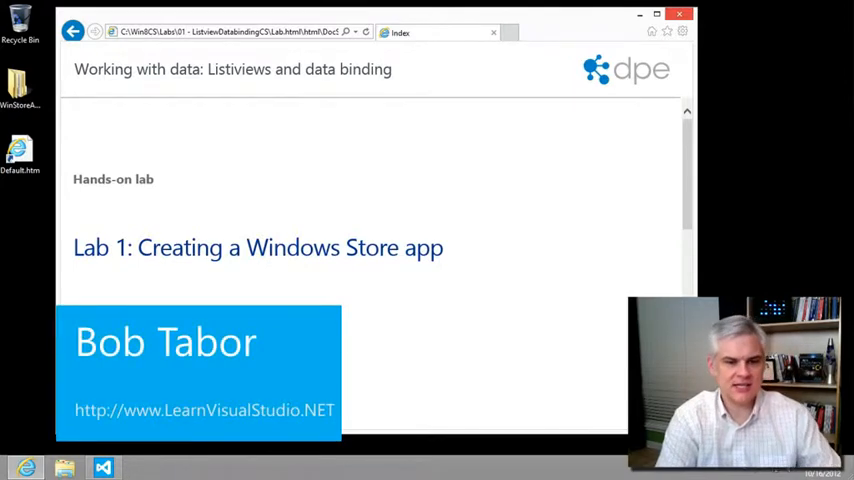
Scroll the lab to Exercise 3 Task 1 and highlight the StandardStyles.xaml instructions
{"action": "scroll", "scroll_direction": "down", "scroll_amount": 3}
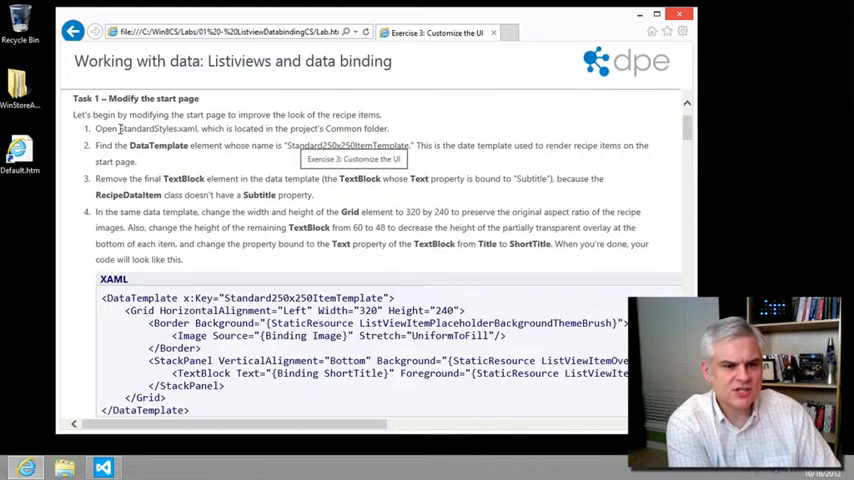
{"action": "double_click", "coordinate": [157, 128]}
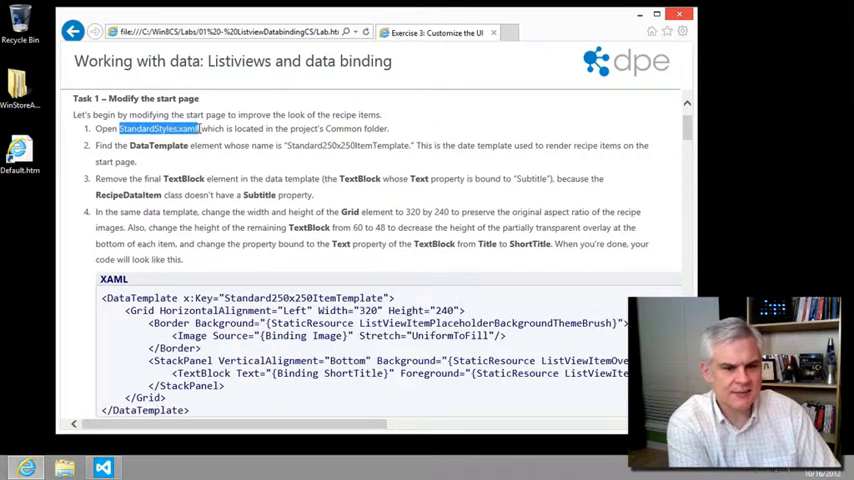
{"action": "double_click", "coordinate": [158, 145]}
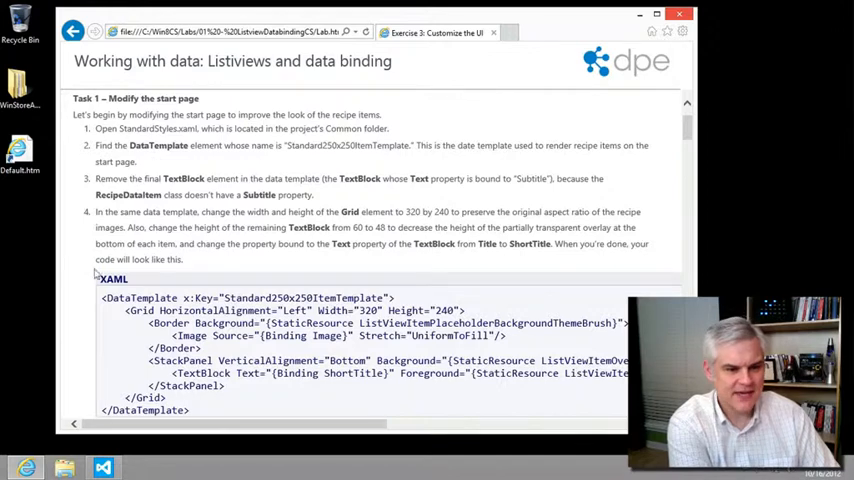
{"action": "left_click_drag", "start_coordinate": [96, 178], "coordinate": [203, 178]}
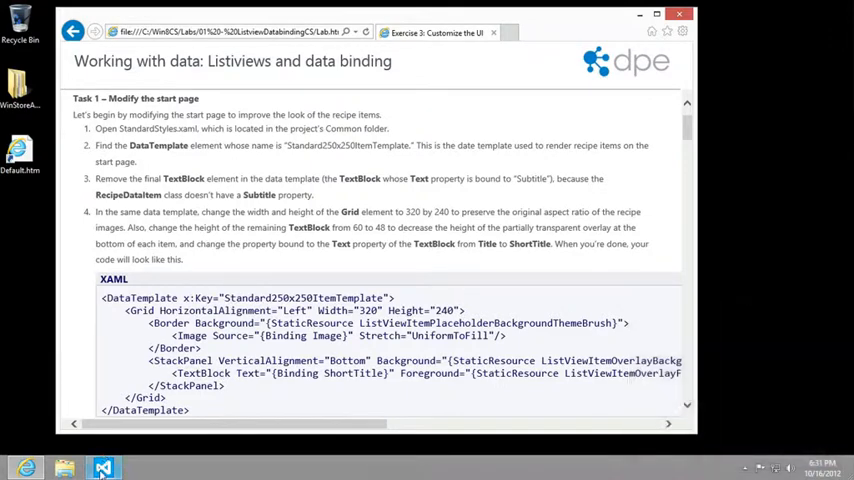
Switch to Visual Studio showing GroupedItemsPage.xaml and its Standard250x250ItemTemplate reference
{"action": "left_click", "coordinate": [103, 467]}
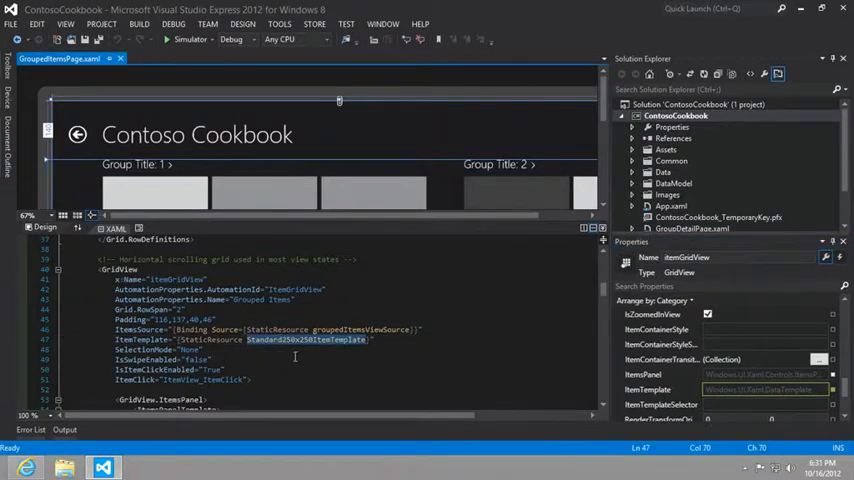
{"action": "mouse_move", "coordinate": [287, 343]}
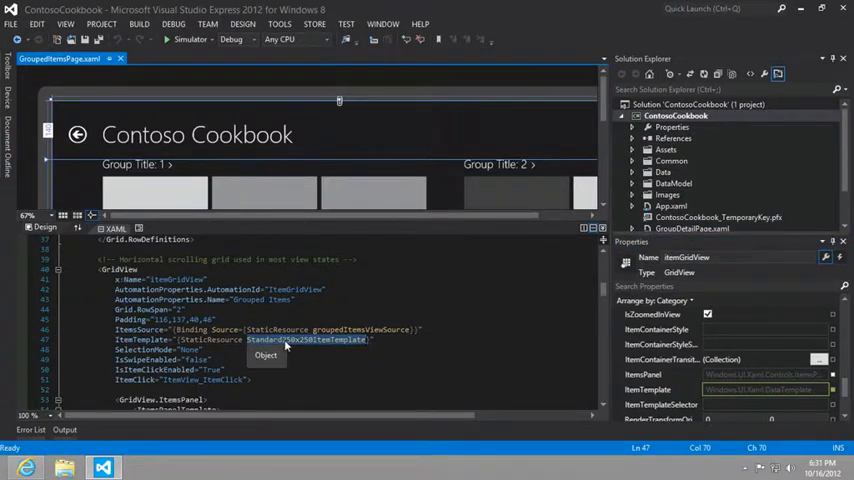
{"action": "mouse_move", "coordinate": [323, 310]}
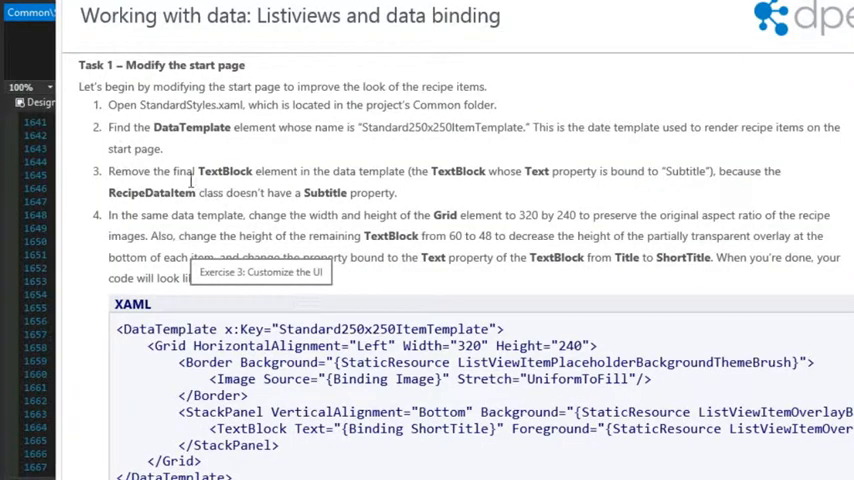
Delete the Subtitle TextBlock and size the template grid to 320 by 240
{"action": "left_click_drag", "start_coordinate": [172, 171], "coordinate": [408, 171]}
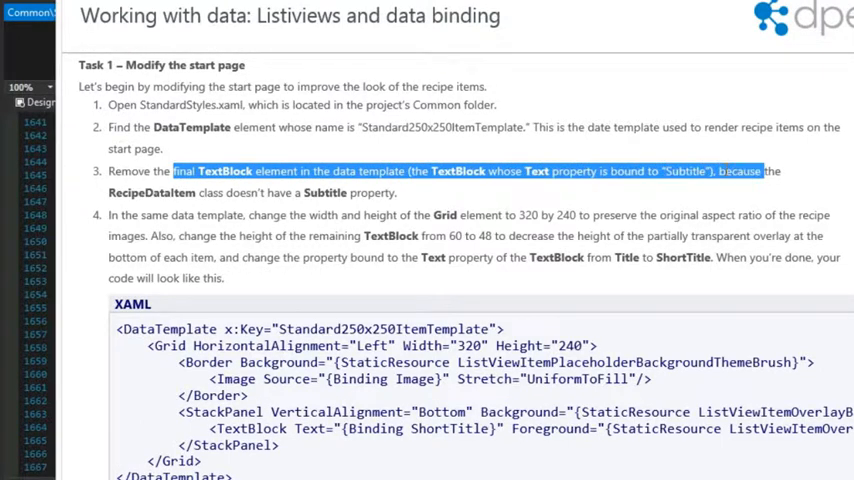
{"action": "left_click_drag", "start_coordinate": [762, 171], "coordinate": [398, 192]}
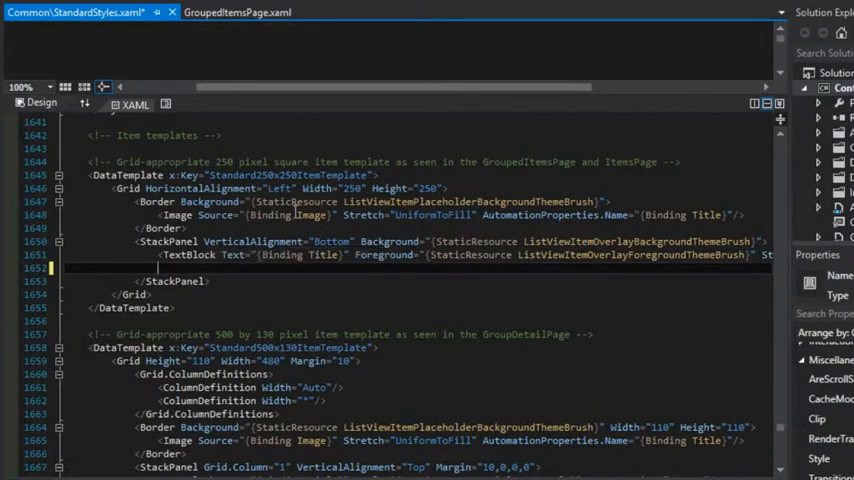
{"action": "double_click", "coordinate": [352, 188]}
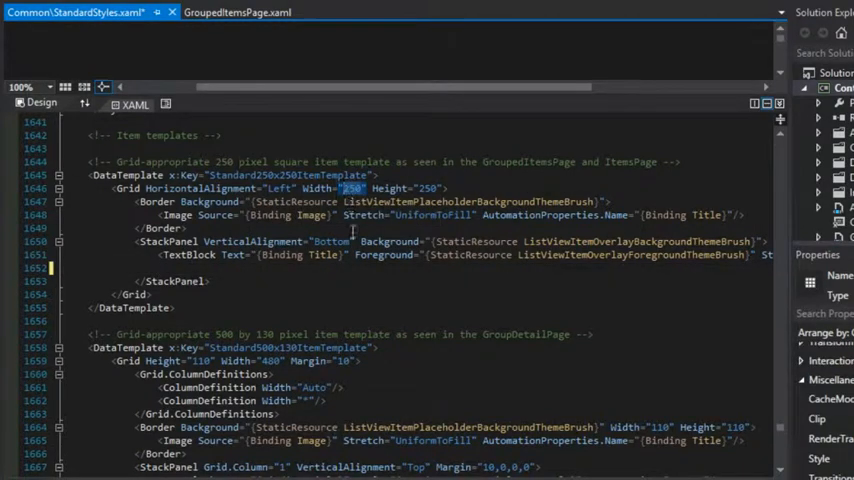
{"action": "type", "text": "320"}
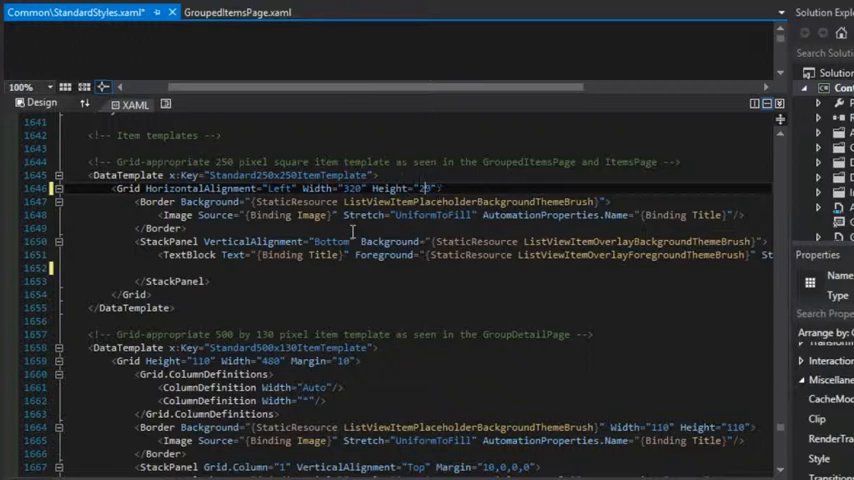
{"action": "type", "text": "240"}
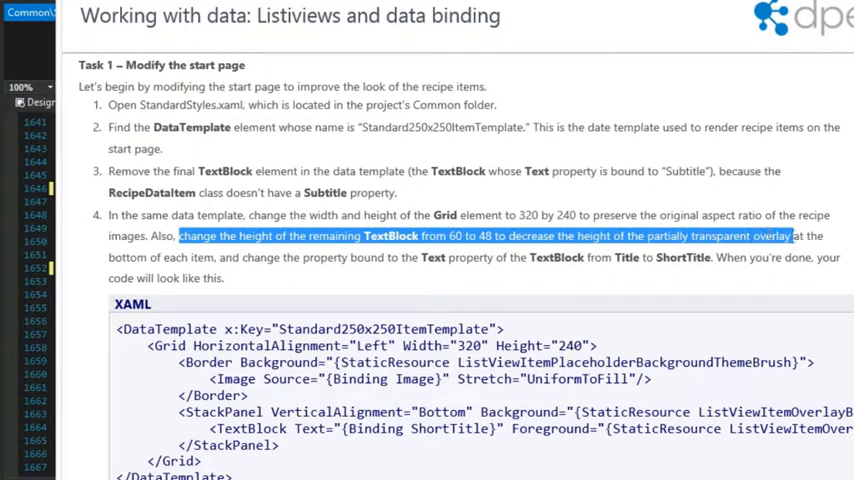
Highlight the lab's next template step on the overlay and ShortTitle binding
{"action": "left_click_drag", "start_coordinate": [793, 235], "coordinate": [298, 257]}
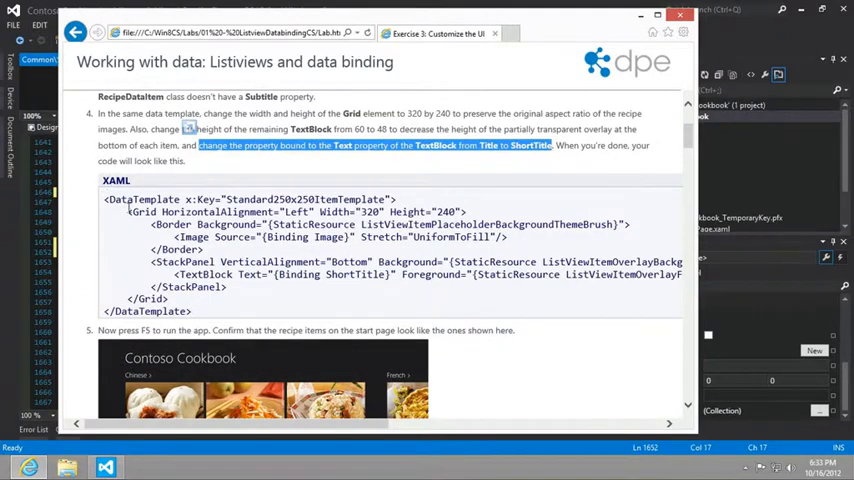
Scroll the lab down to step 5 and Figure 9's improved start page
{"action": "scroll", "scroll_direction": "down", "scroll_amount": 3}
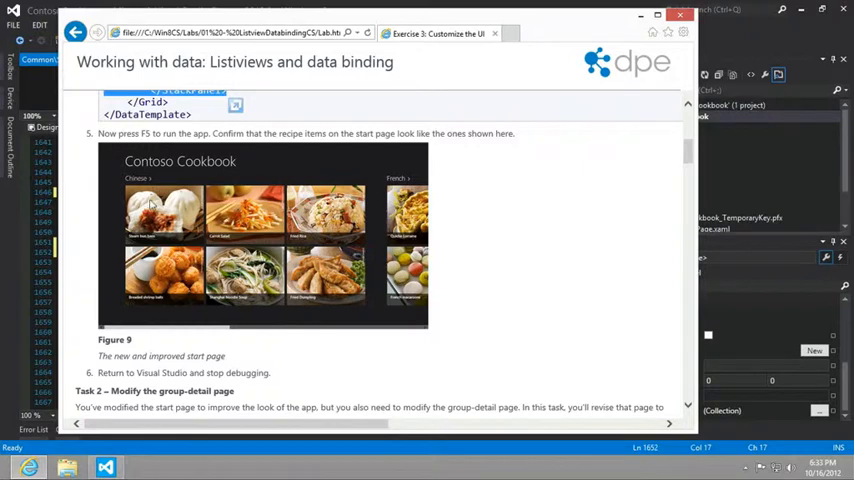
{"action": "mouse_move", "coordinate": [167, 243]}
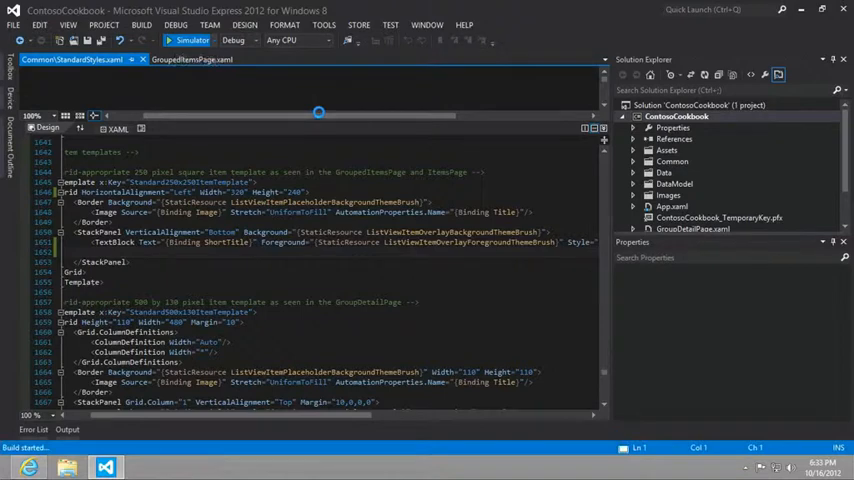
{"action": "left_click", "coordinate": [186, 40]}
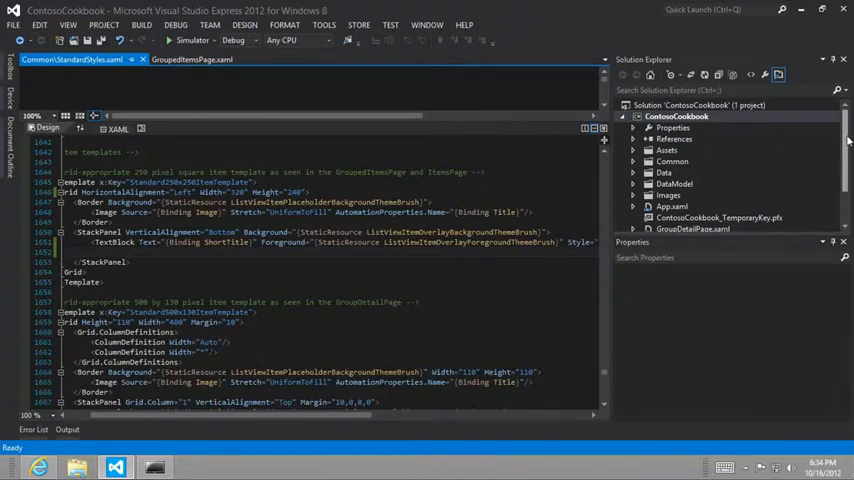
Open GroupDetailPage.xaml, scroll to GridView.Header, and read Task 2's header XAML sample
{"action": "left_click", "coordinate": [676, 116]}
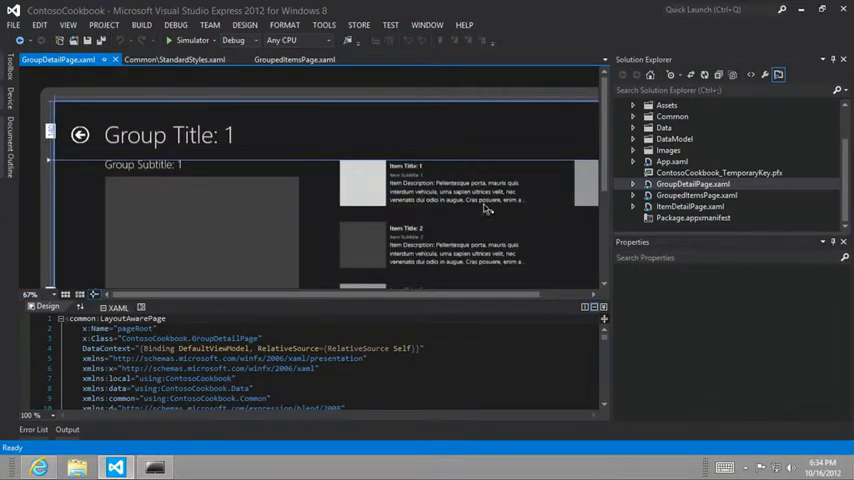
{"action": "mouse_move", "coordinate": [443, 226]}
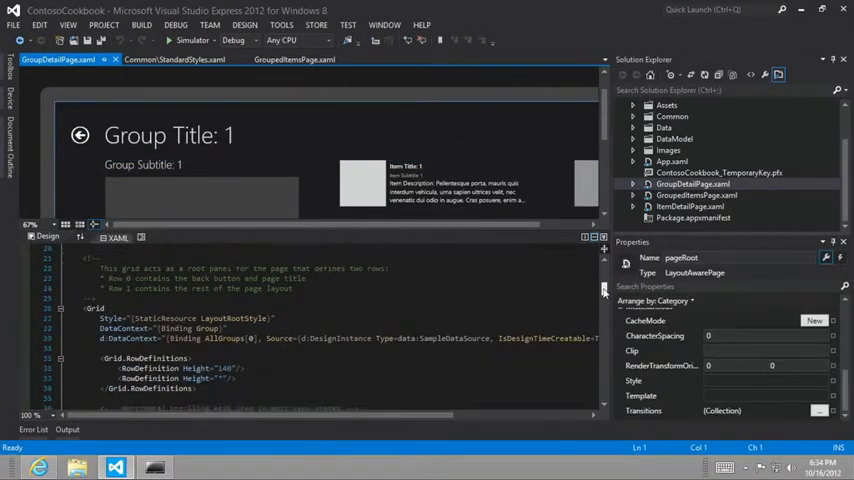
{"action": "scroll", "scroll_direction": "down", "scroll_amount": 3}
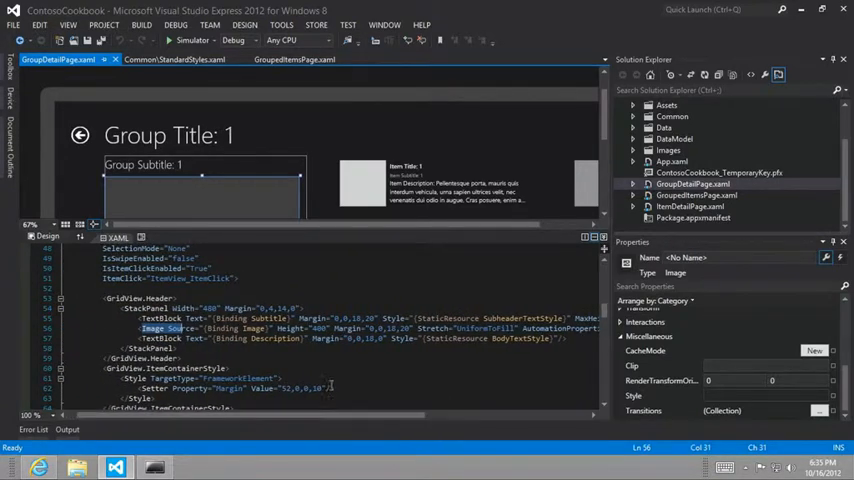
{"action": "mouse_move", "coordinate": [385, 328]}
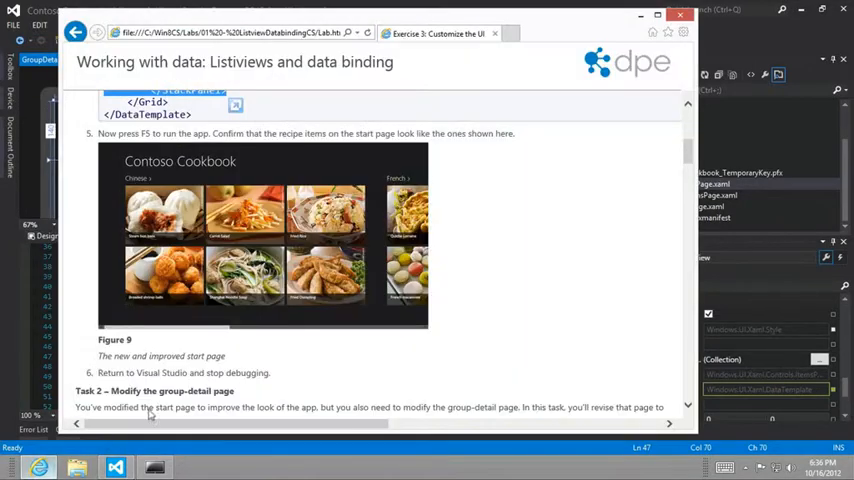
{"action": "scroll", "scroll_direction": "down", "scroll_amount": 3}
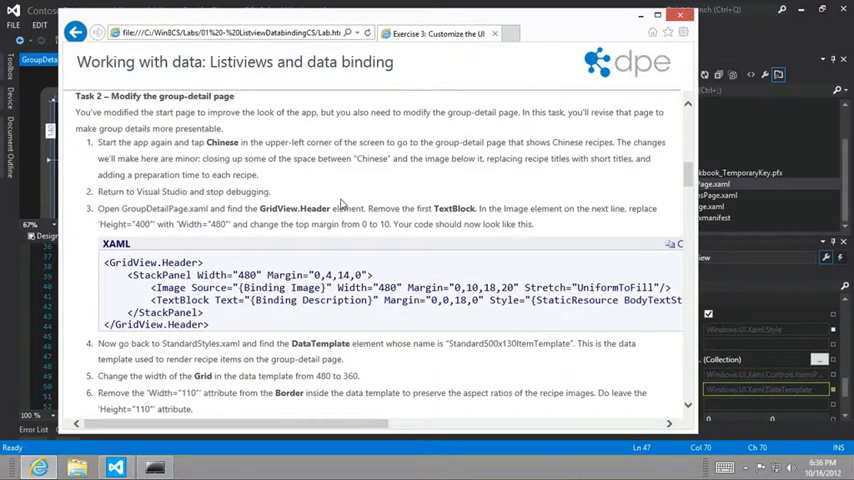
{"action": "mouse_move", "coordinate": [262, 218]}
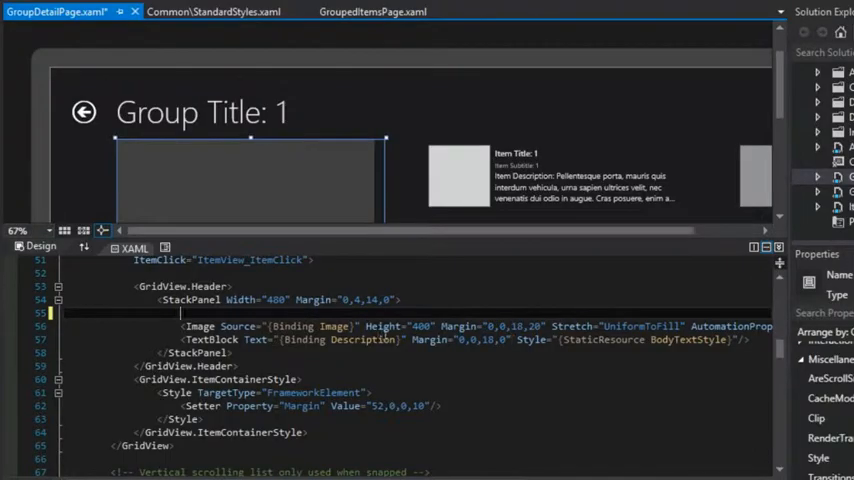
Select the header's markup and scroll the lab to the Standard500x130ItemTemplate steps
{"action": "double_click", "coordinate": [383, 326]}
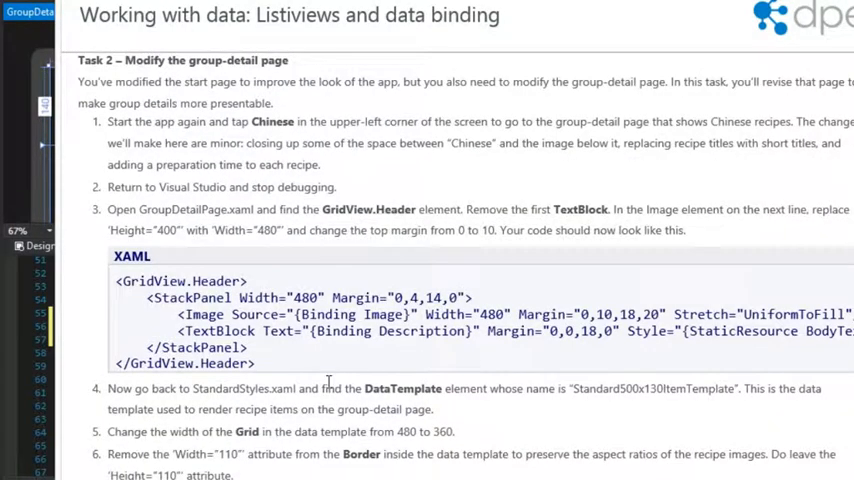
{"action": "scroll", "scroll_direction": "down", "scroll_amount": 3}
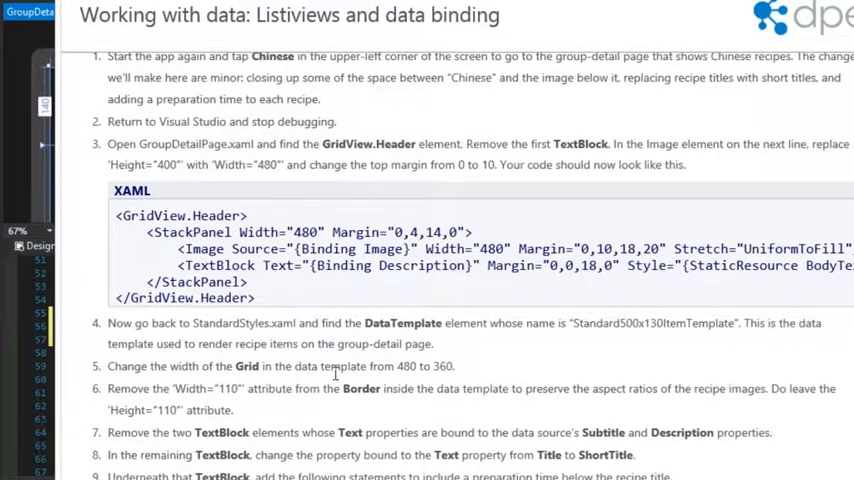
{"action": "scroll", "scroll_direction": "down", "scroll_amount": 3}
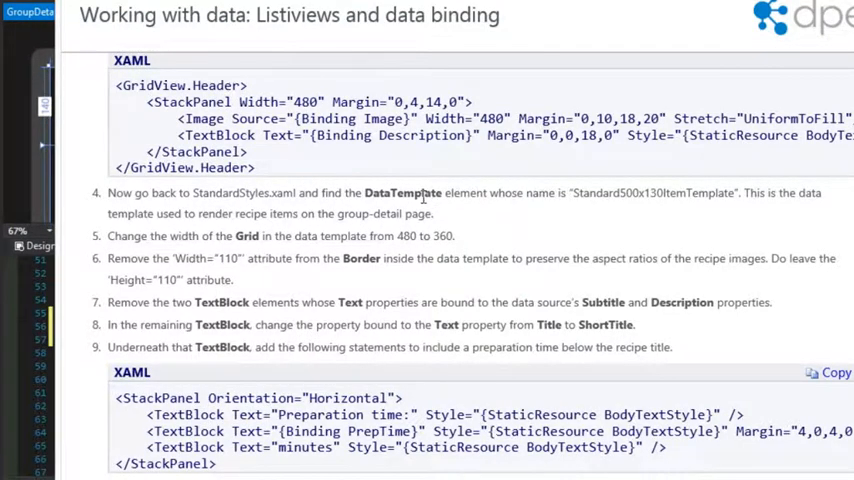
Pick out the DataTemplate lab step and jump to Standard500x130ItemTemplate's definition
{"action": "double_click", "coordinate": [652, 192]}
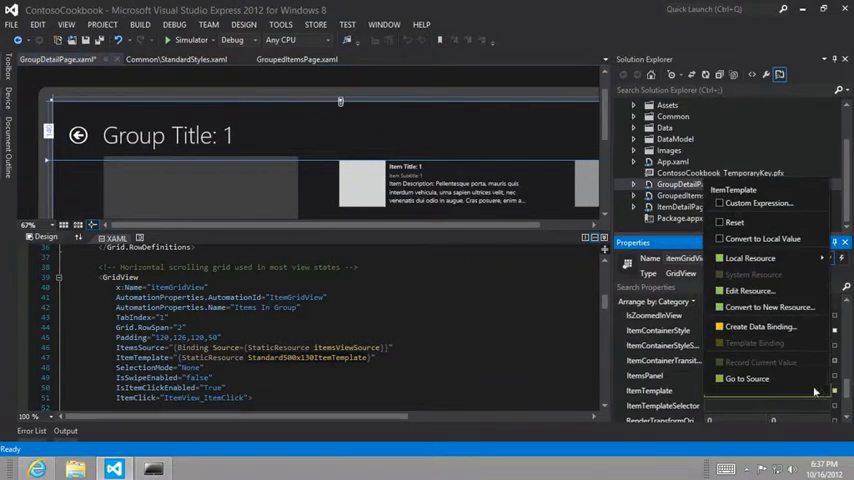
{"action": "left_click", "coordinate": [746, 378]}
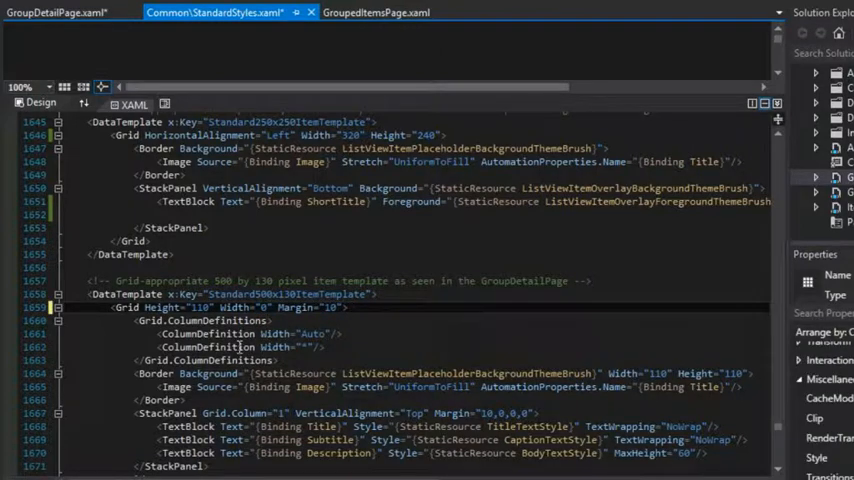
Make the grid 360 wide and remove the Subtitle and Description TextBlocks
{"action": "type", "text": "360"}
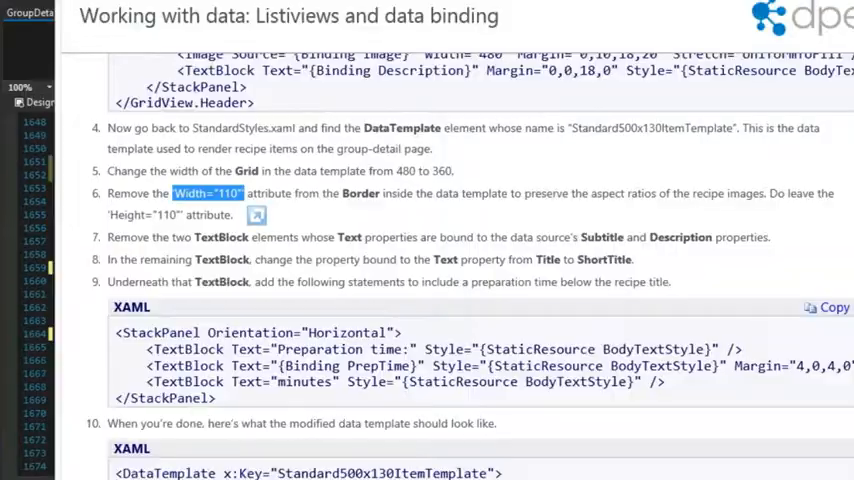
{"action": "mouse_move", "coordinate": [160, 248]}
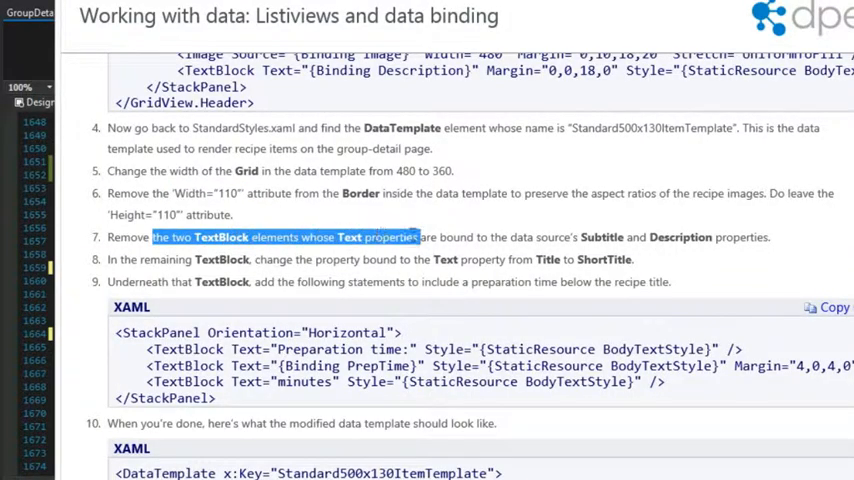
{"action": "left_click_drag", "start_coordinate": [420, 237], "coordinate": [713, 237]}
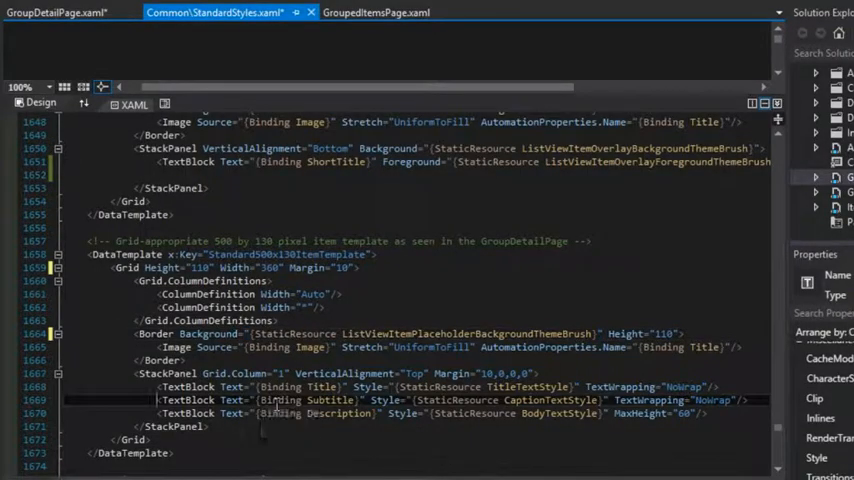
{"action": "left_click_drag", "start_coordinate": [158, 400], "coordinate": [700, 413]}
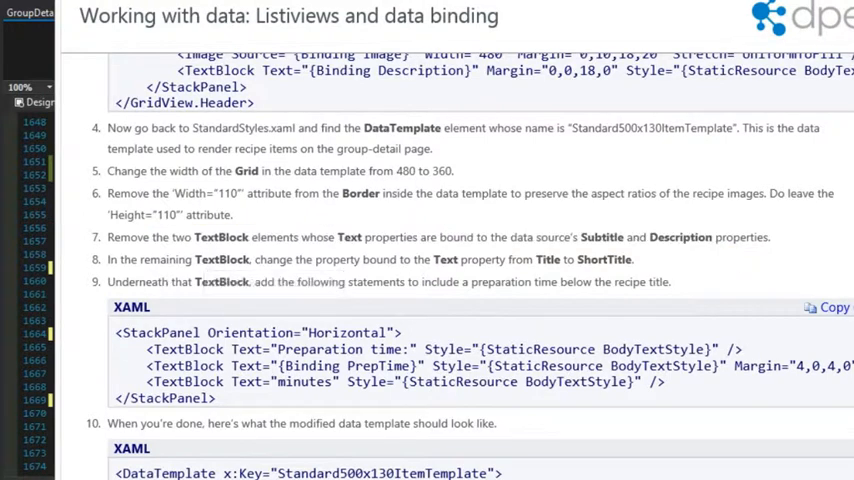
{"action": "scroll", "scroll_direction": "down", "scroll_amount": 3}
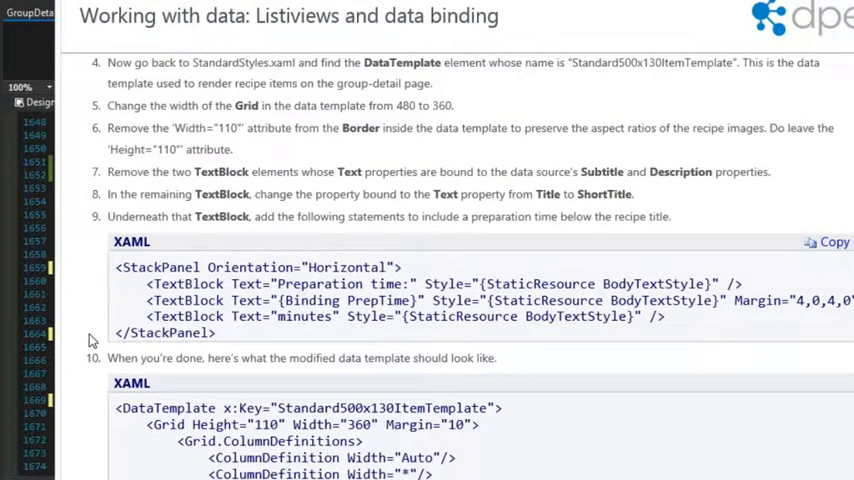
{"action": "mouse_move", "coordinate": [115, 340]}
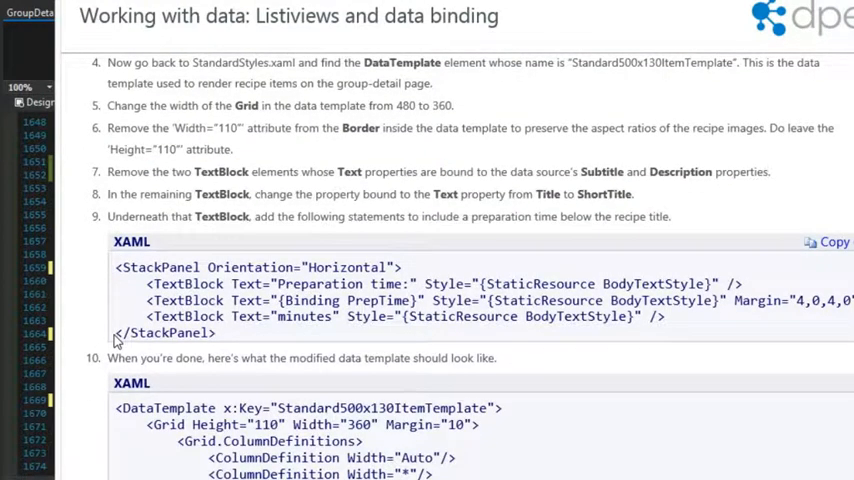
{"action": "scroll", "scroll_direction": "down", "scroll_amount": 3}
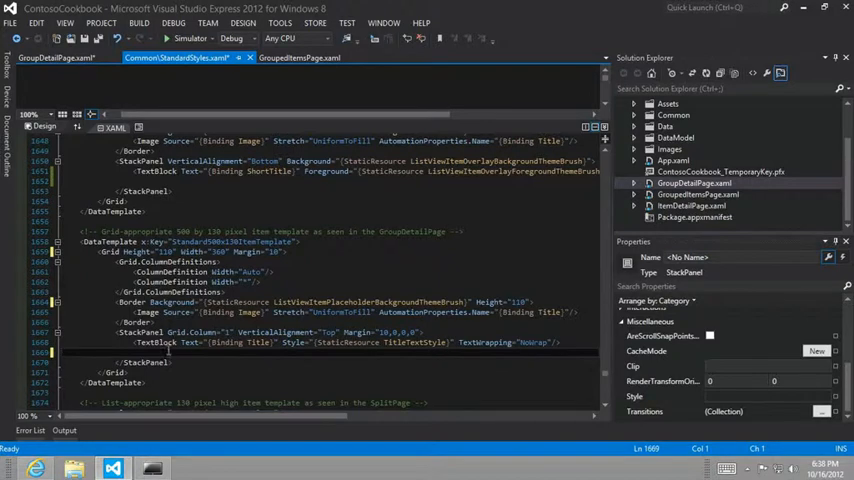
{"action": "mouse_move", "coordinate": [346, 369]}
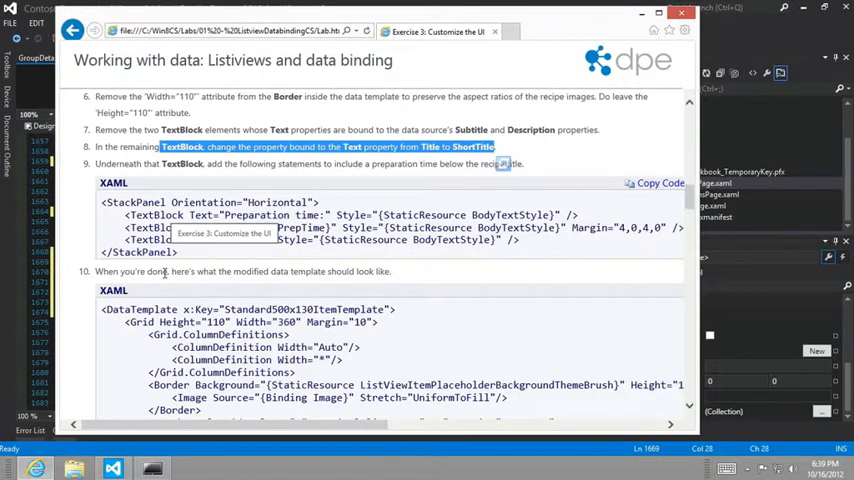
Mark the lab's app-run step and scroll on to Task 3's ListConverter code
{"action": "scroll", "scroll_direction": "down", "scroll_amount": 3}
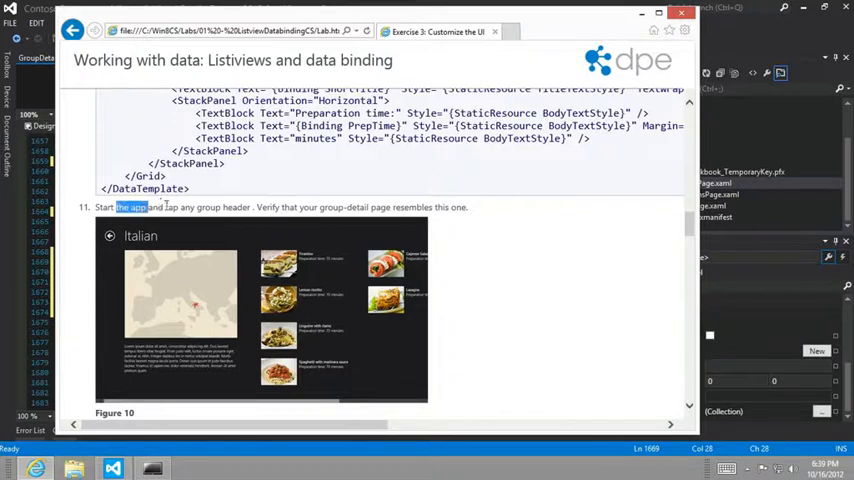
{"action": "left_click_drag", "start_coordinate": [117, 207], "coordinate": [252, 207]}
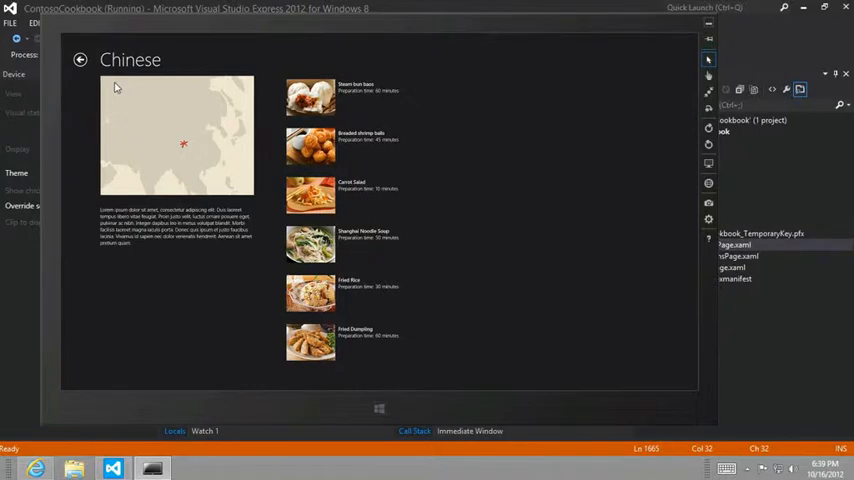
{"action": "mouse_move", "coordinate": [115, 264]}
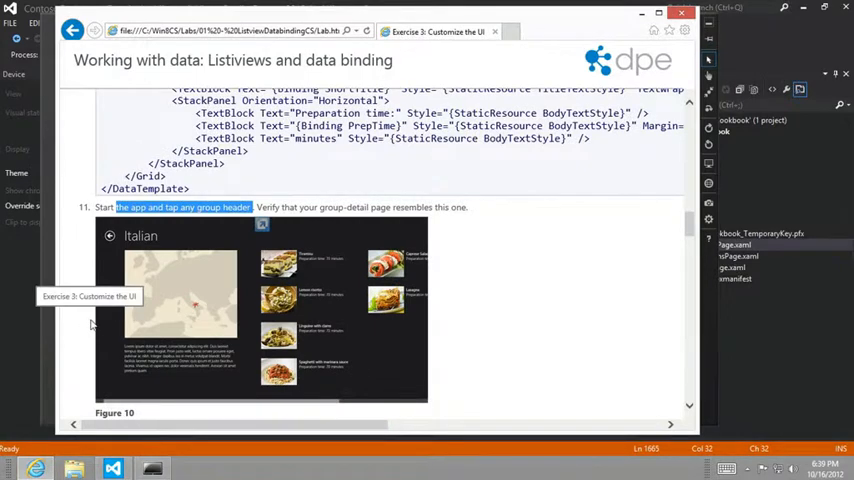
{"action": "scroll", "scroll_direction": "down", "scroll_amount": 3}
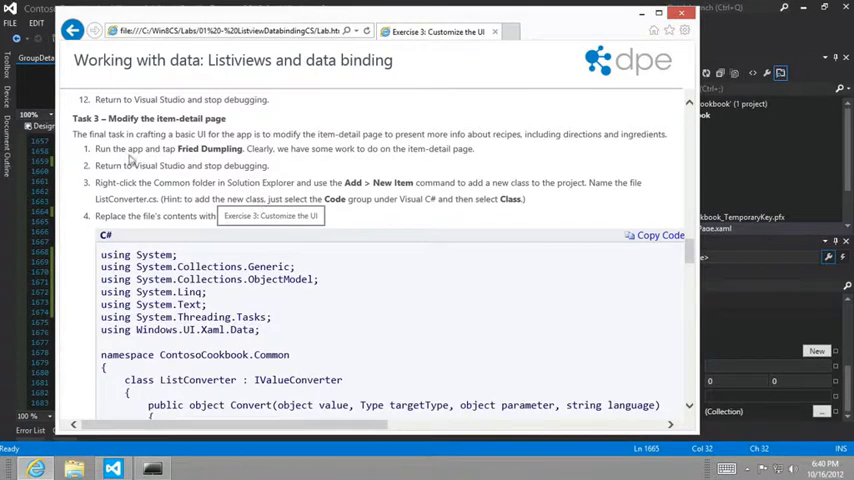
Highlight Task 3's step about adding a new class to the Common folder
{"action": "left_click_drag", "start_coordinate": [98, 148], "coordinate": [200, 148]}
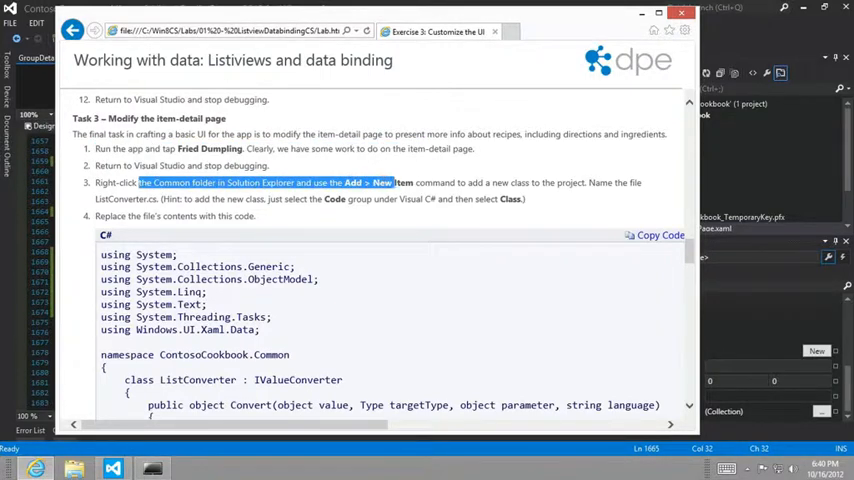
{"action": "left_click_drag", "start_coordinate": [399, 183], "coordinate": [588, 183]}
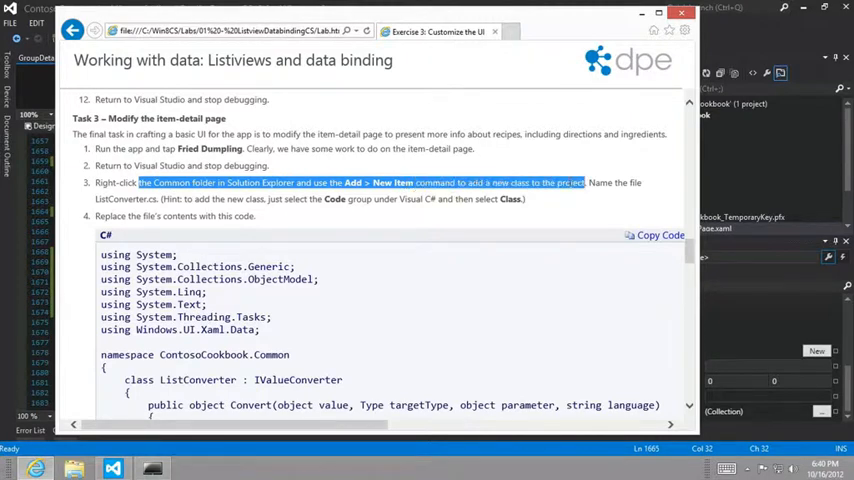